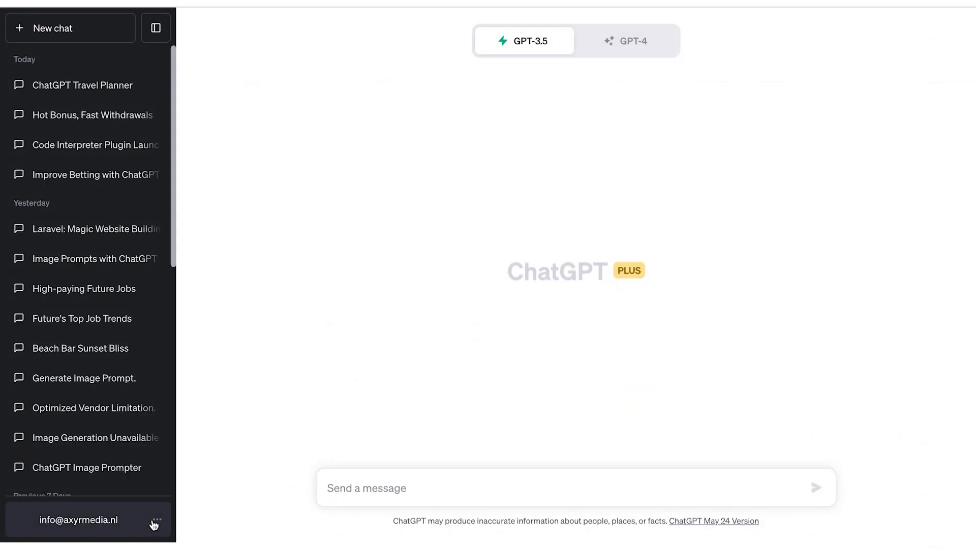
# - Open ChatGPT Settings from the account menu on the Data controls tab
pyautogui.click(155, 520)
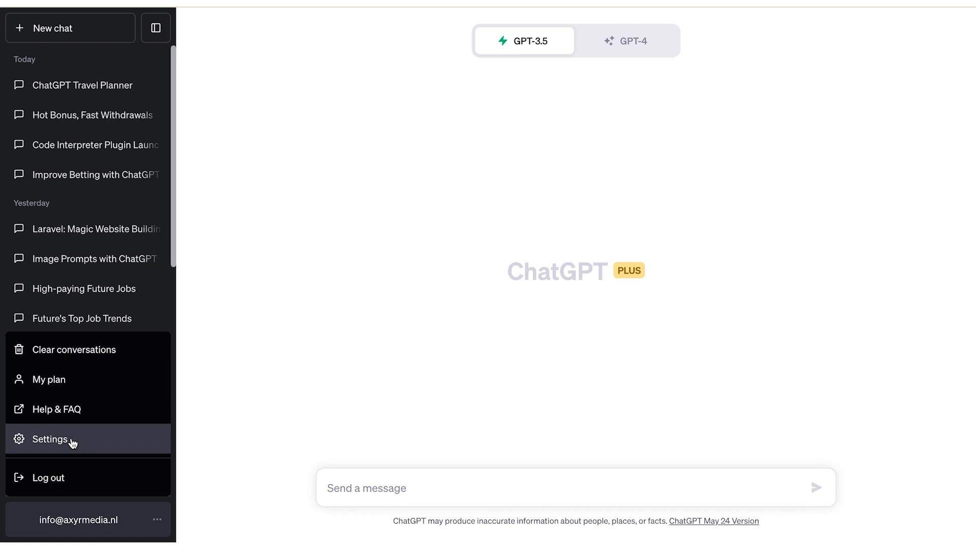
pyautogui.click(50, 438)
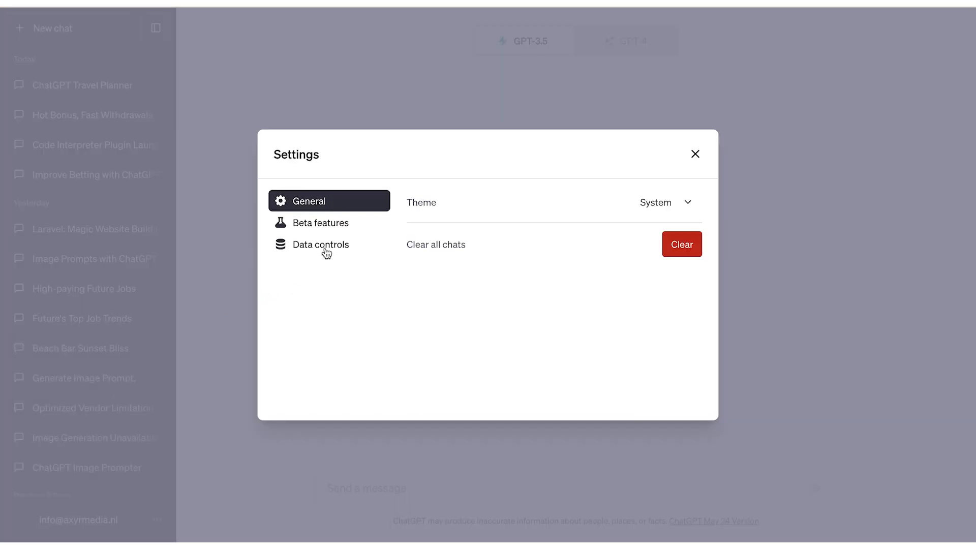
pyautogui.click(320, 244)
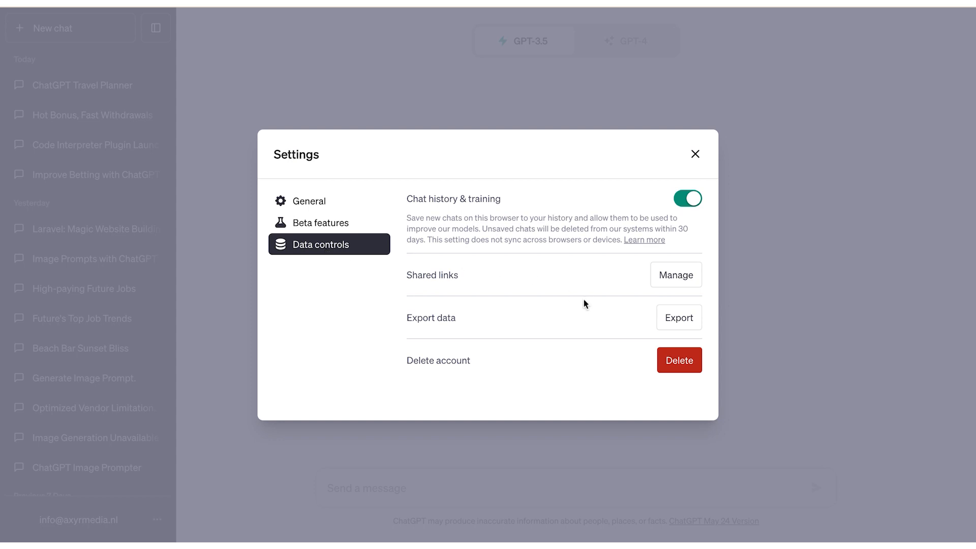
pyautogui.moveTo(679, 317)
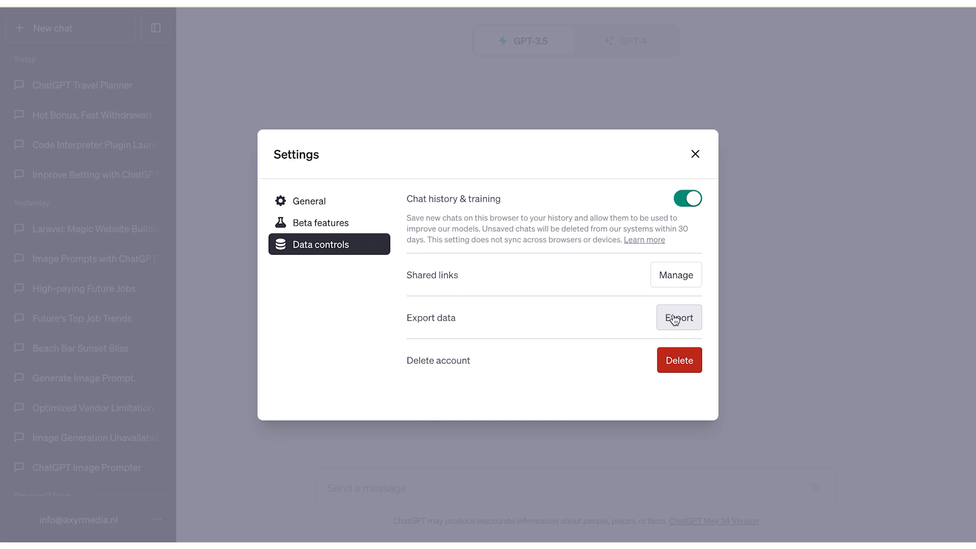
# - Export account data, confirm the export request, and close Settings
pyautogui.click(677, 317)
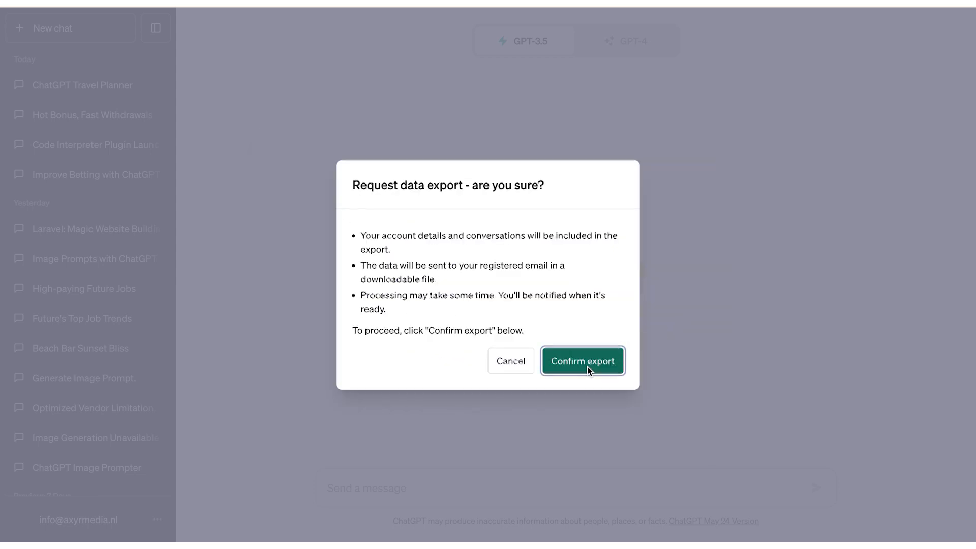
pyautogui.click(582, 361)
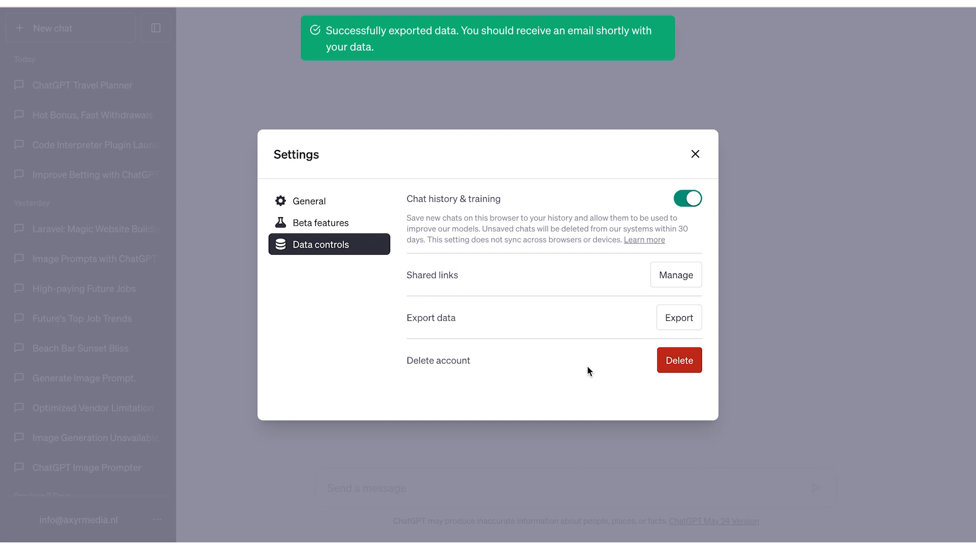
pyautogui.click(695, 153)
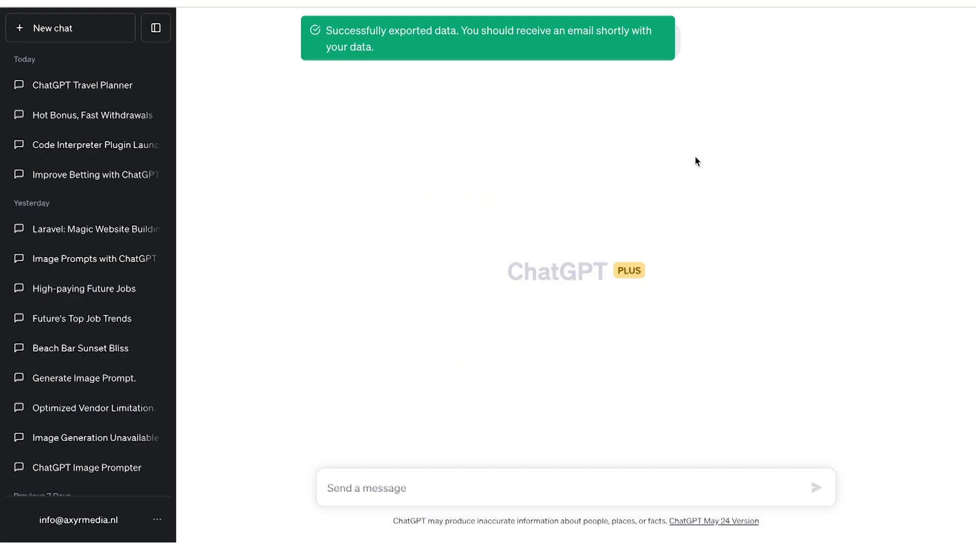